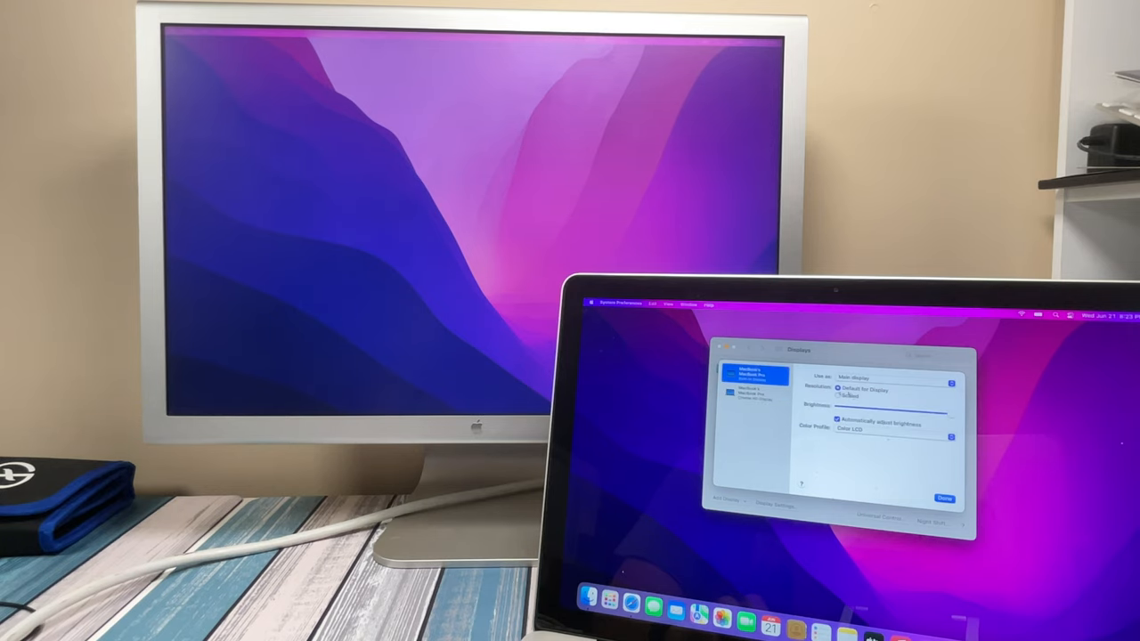
Set 'Use as' to 'Mirror for Cinema HD Display' so both screens show the same desktop.
click(853, 378)
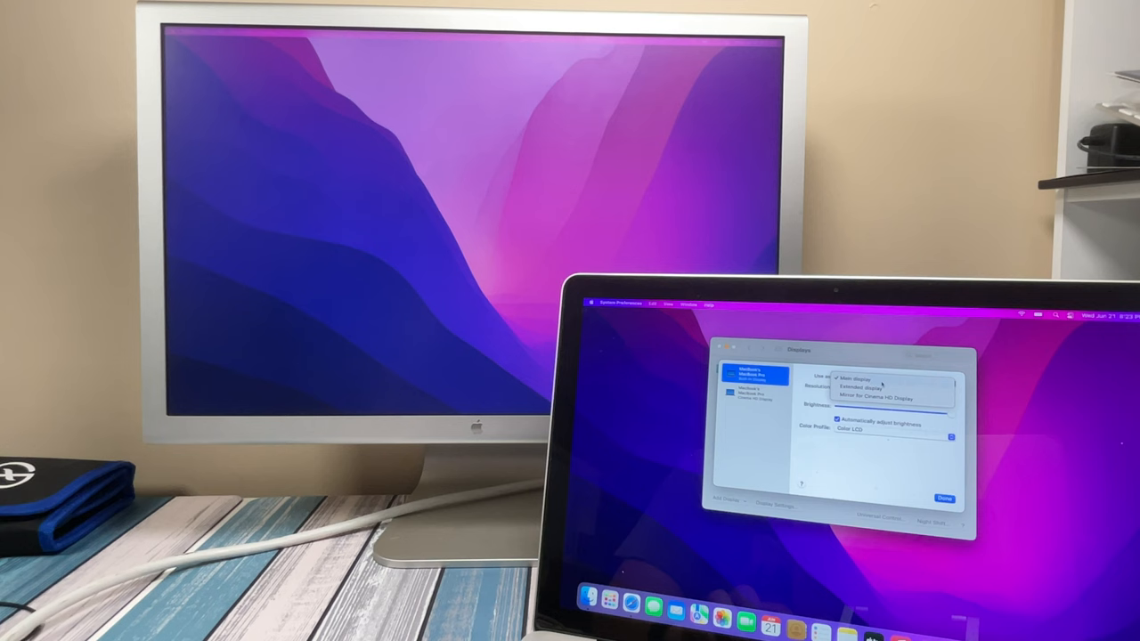
mouse_move(891, 399)
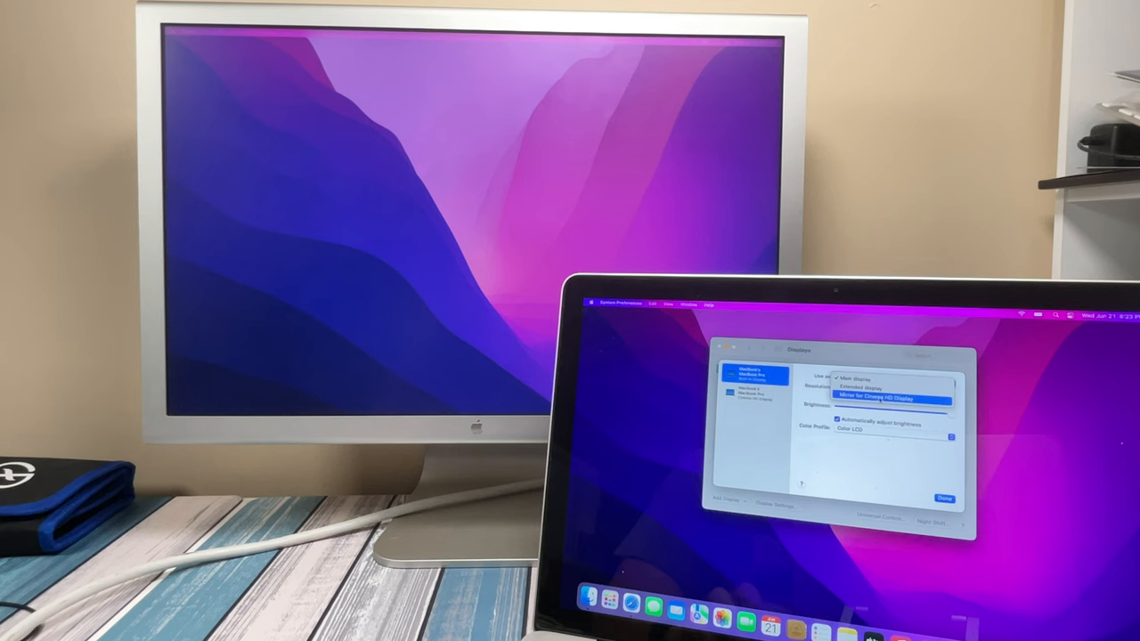
click(854, 378)
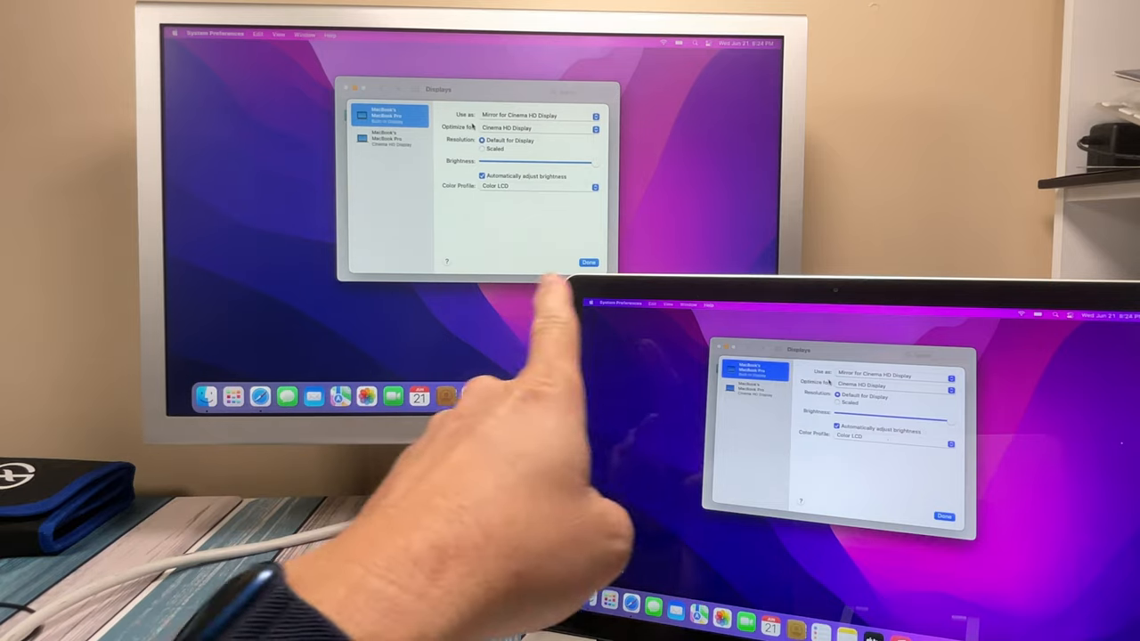
mouse_move(480, 231)
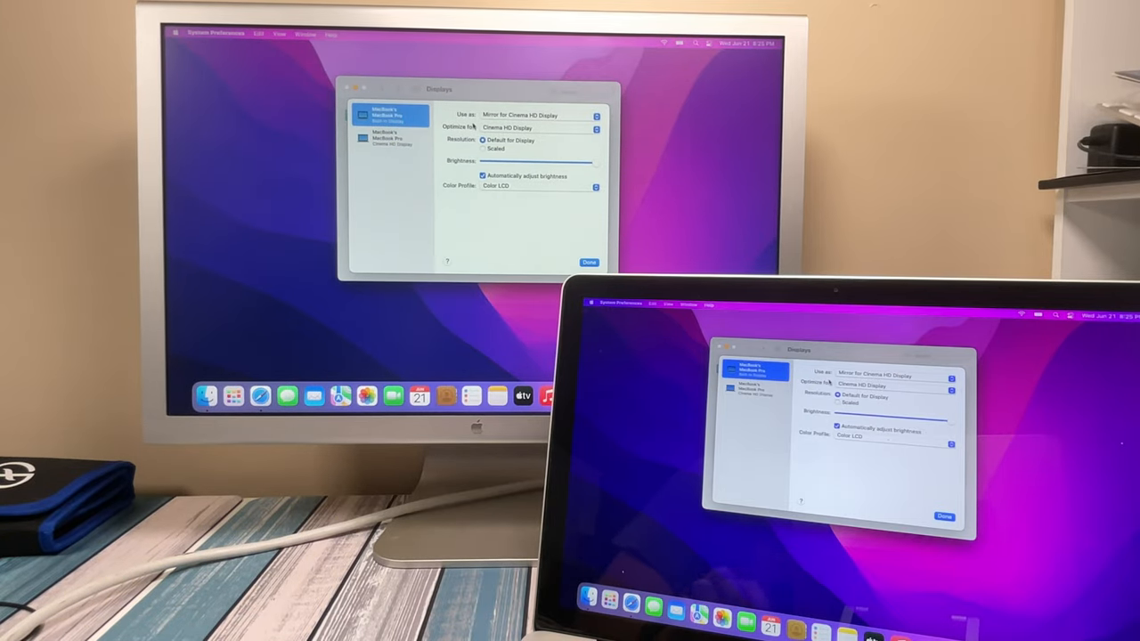
Set the Cinema HD Display's 'Use as' to Extended Display, turning mirroring off.
click(537, 114)
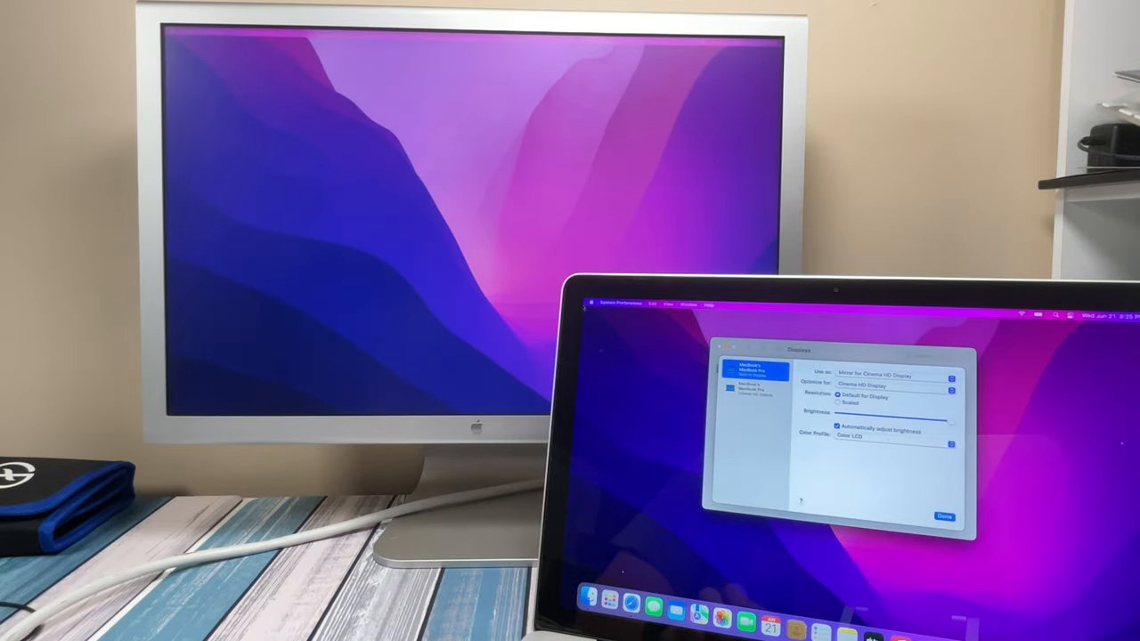
click(876, 374)
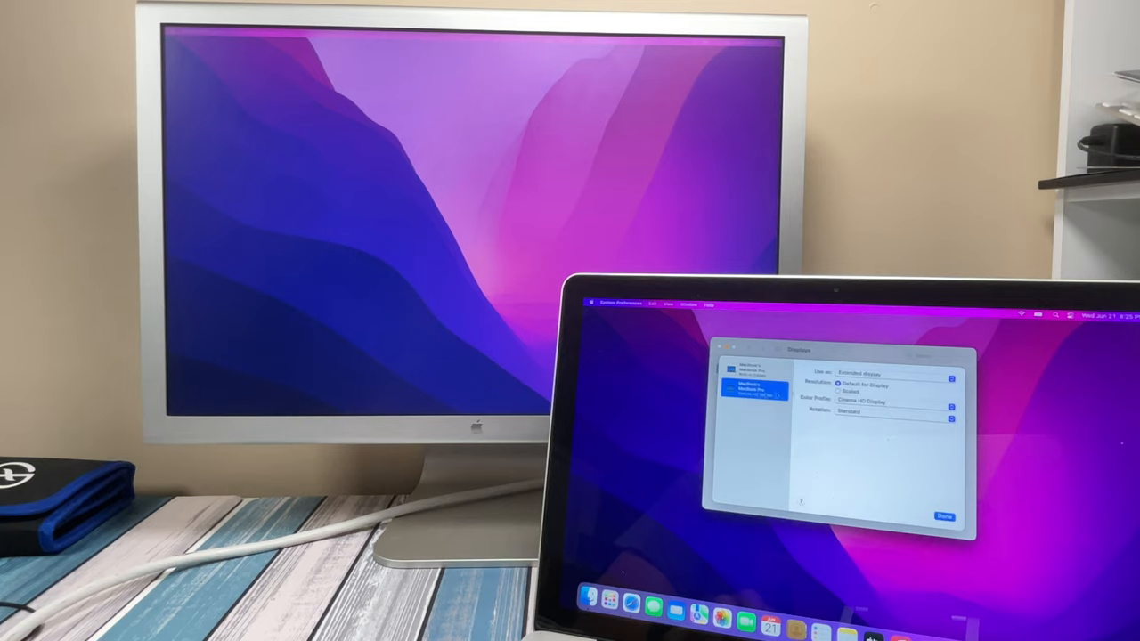
click(882, 374)
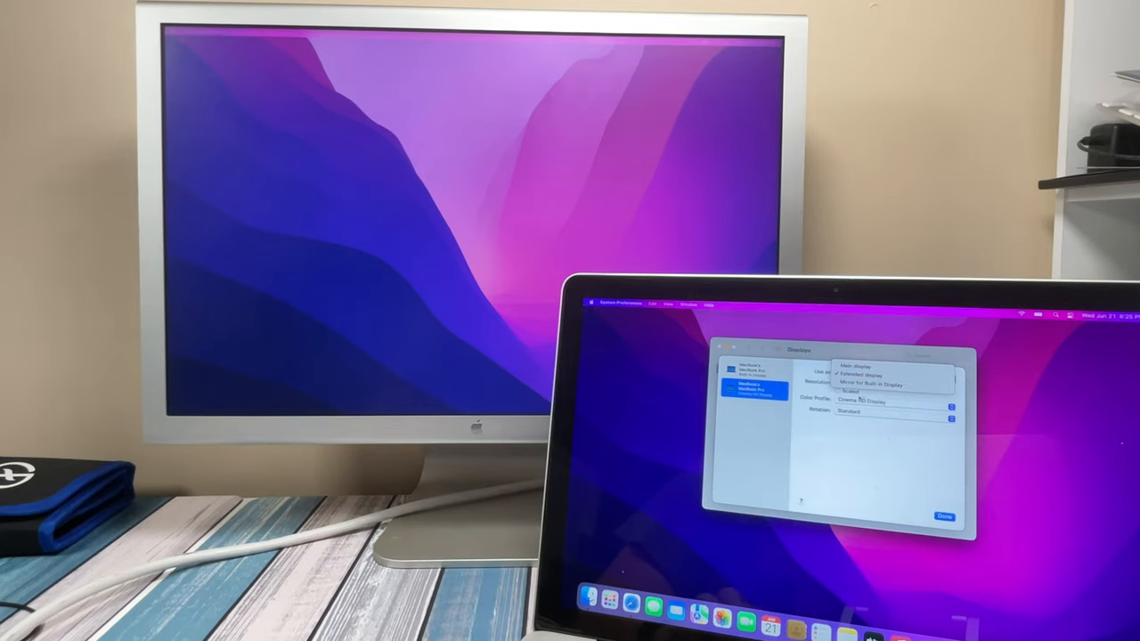
click(862, 374)
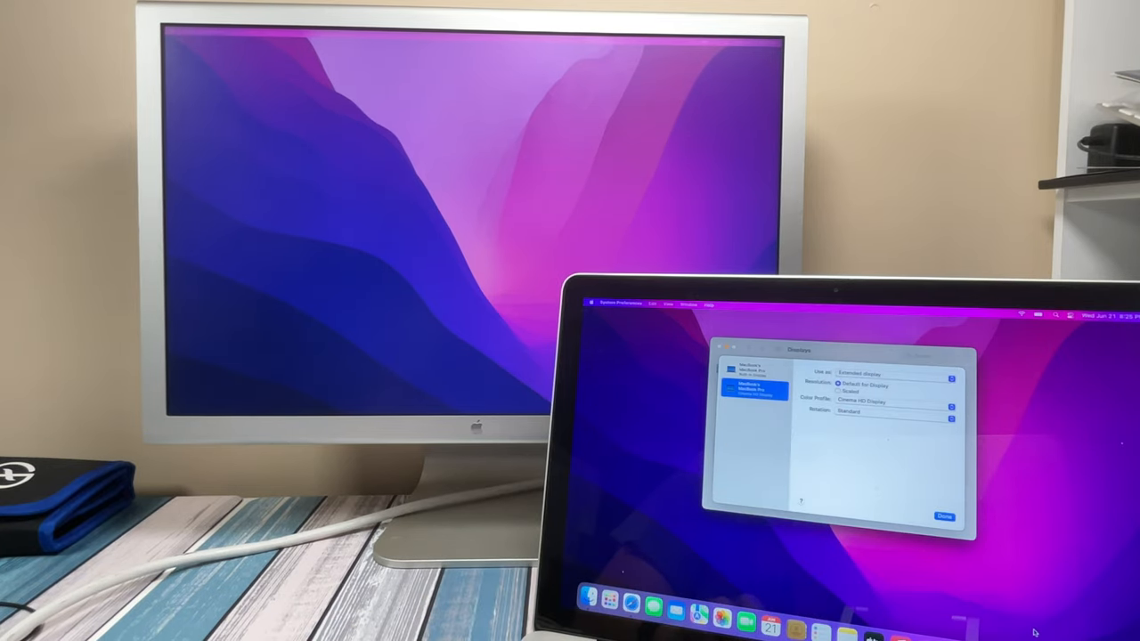
click(944, 516)
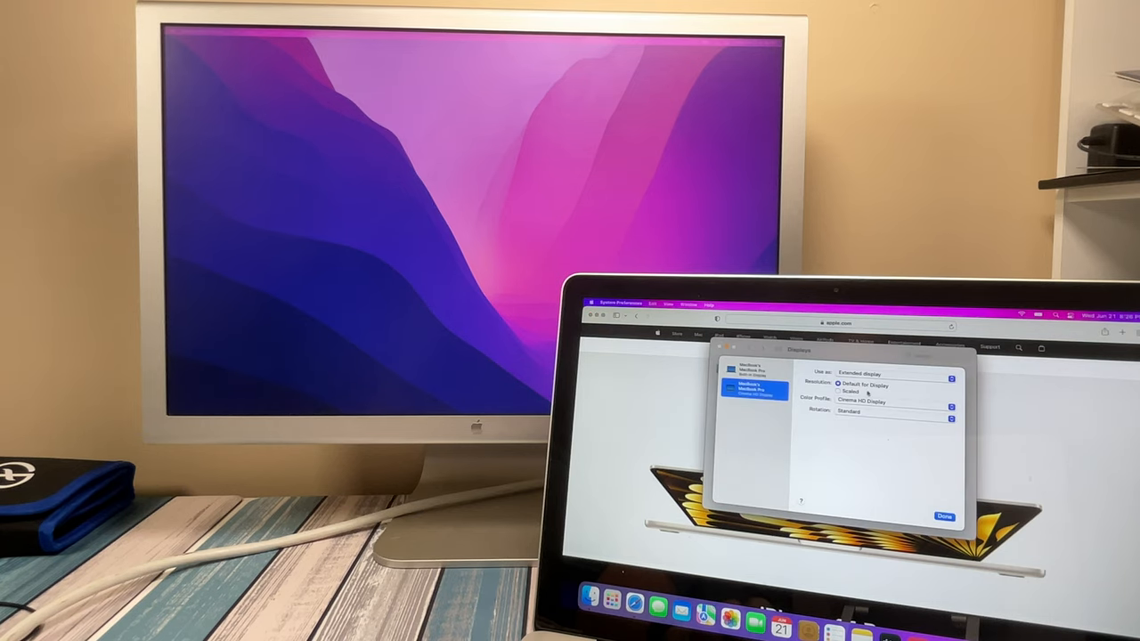
click(858, 374)
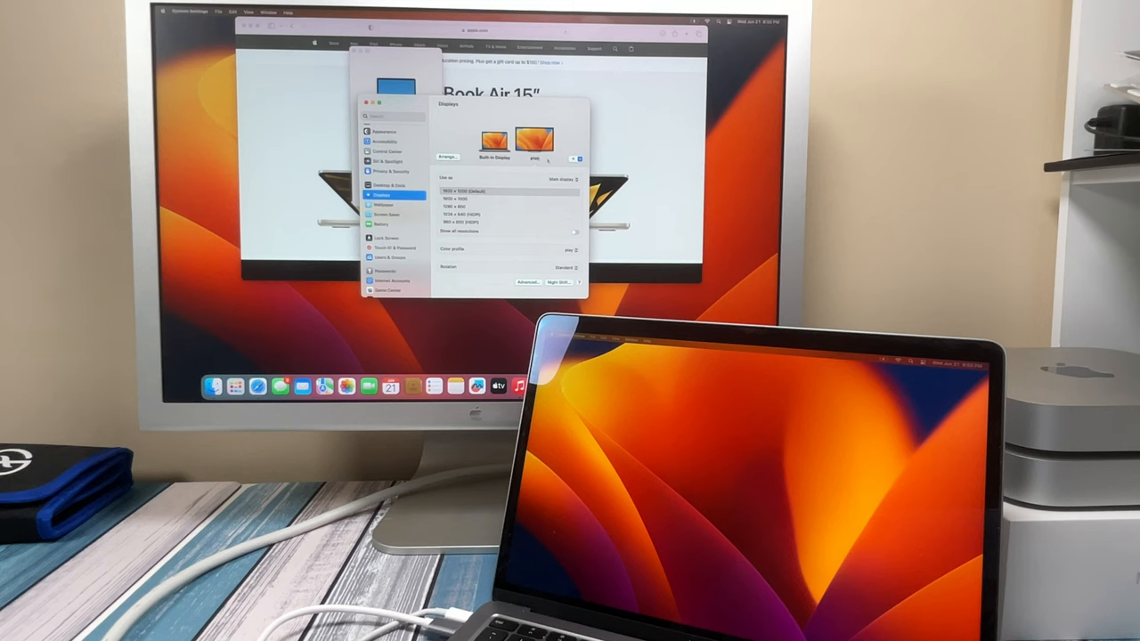
Set the built-in display's 'Use as' to Main display.
click(563, 158)
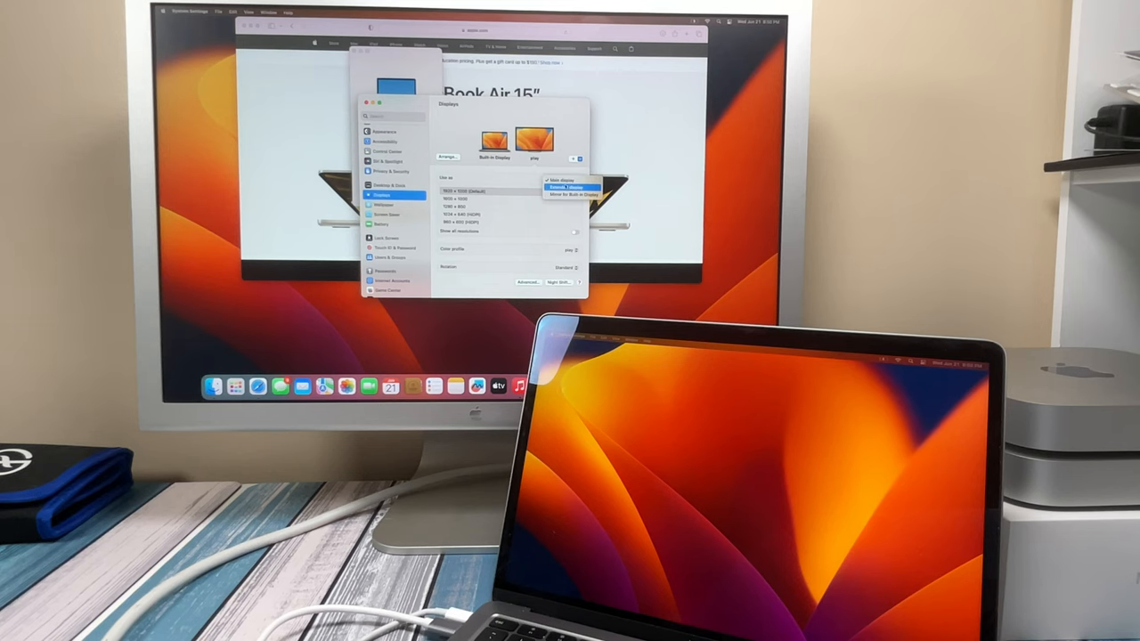
click(570, 187)
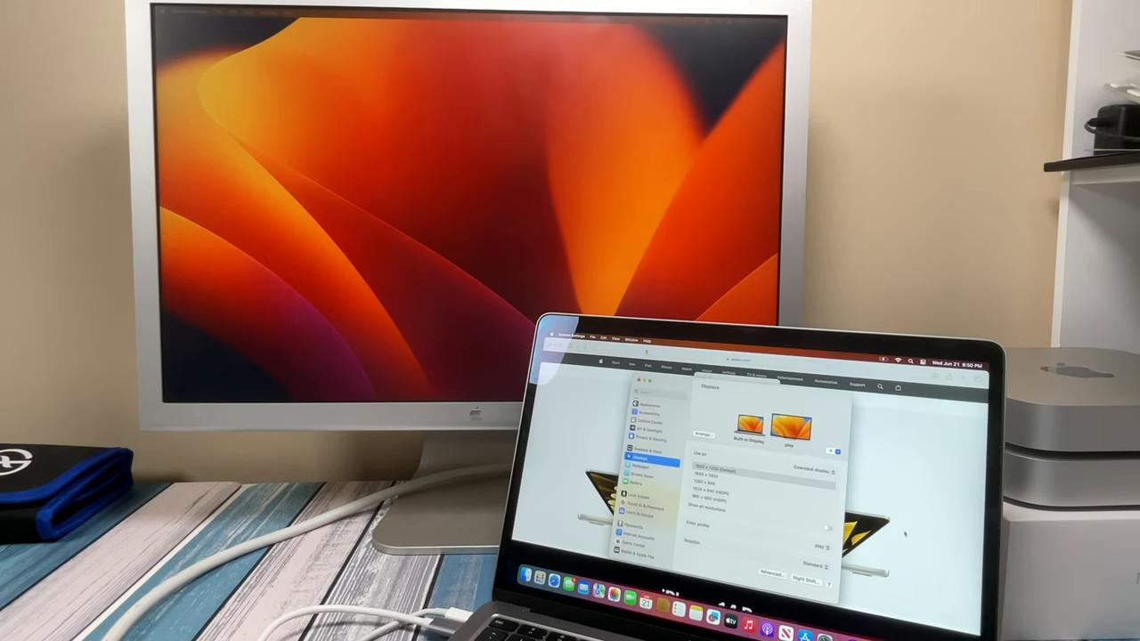